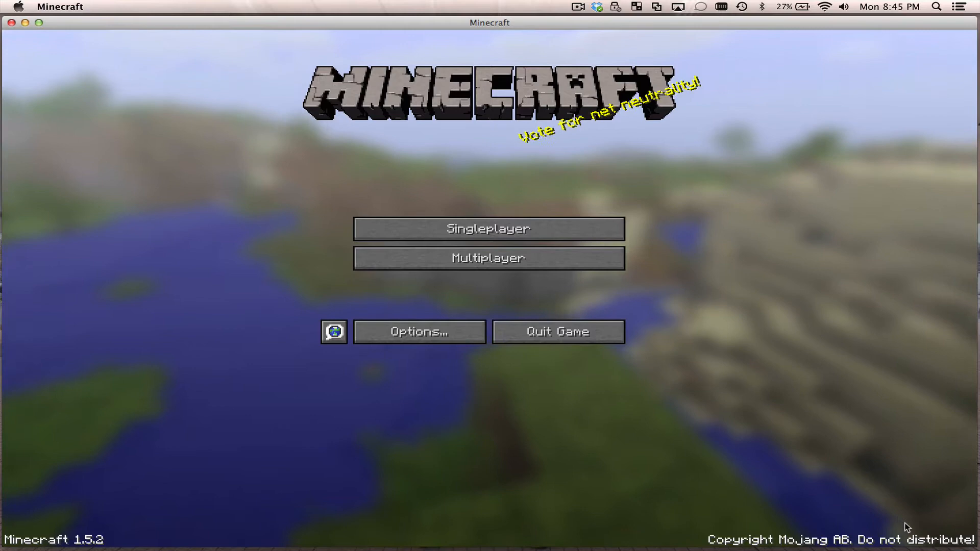
mouse_move(885, 395)
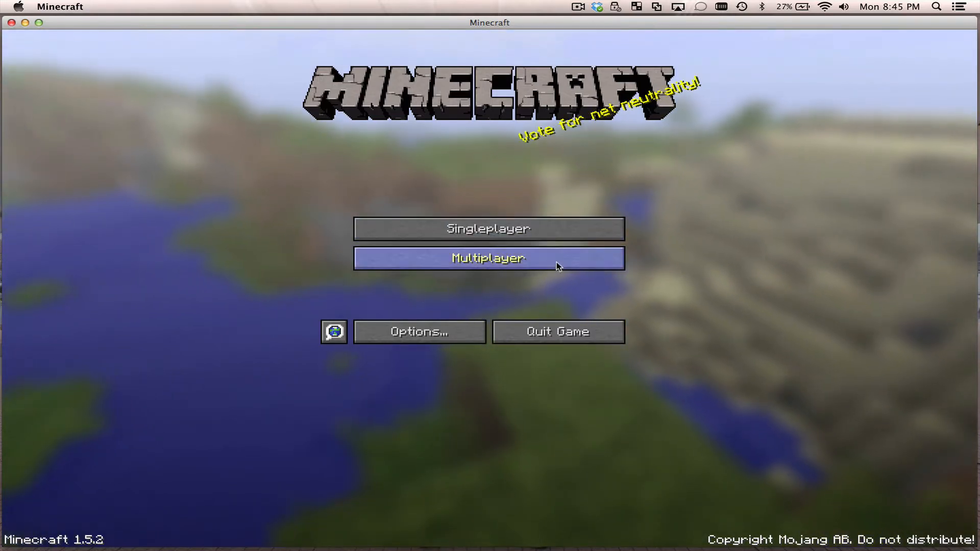
Open the multiplayer server list showing the three Minecade Network servers.
click(488, 258)
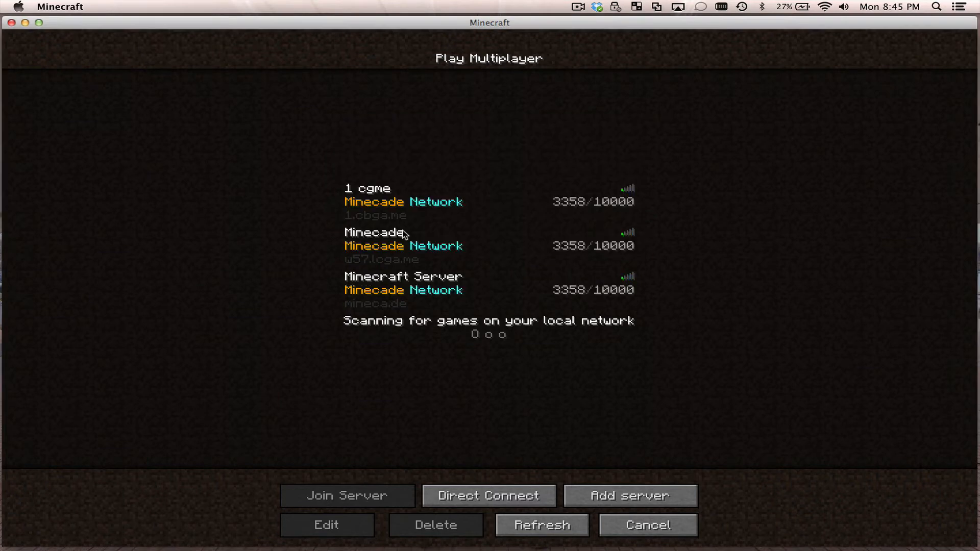
mouse_move(359, 242)
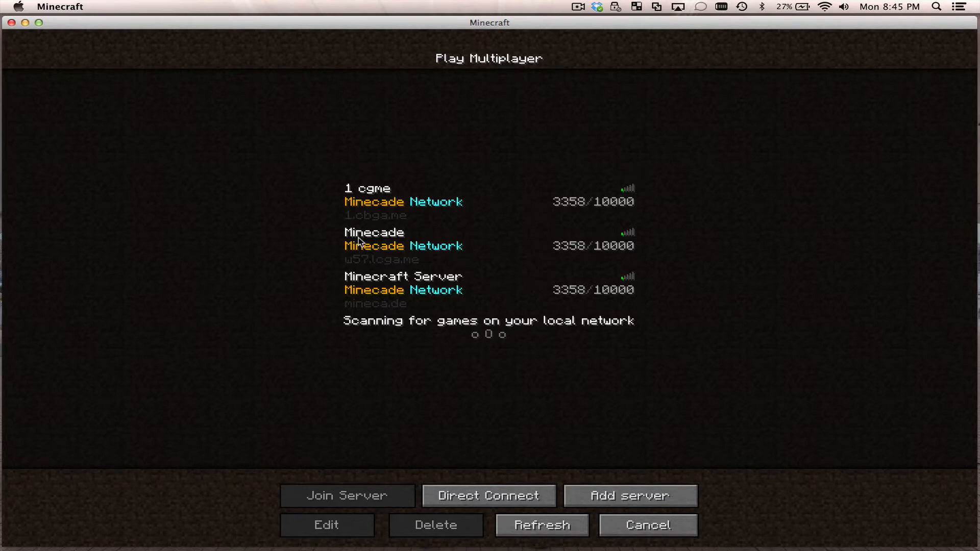
mouse_move(369, 243)
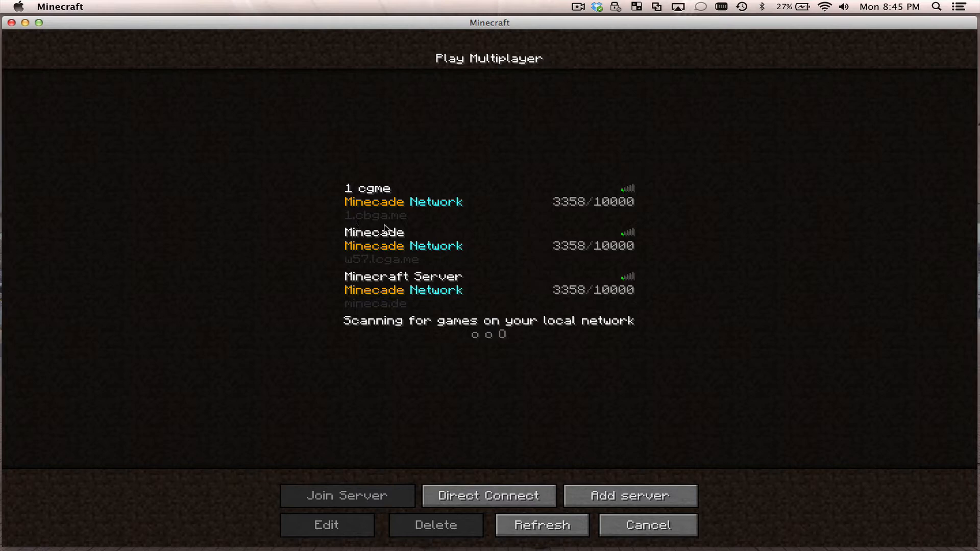
mouse_move(363, 272)
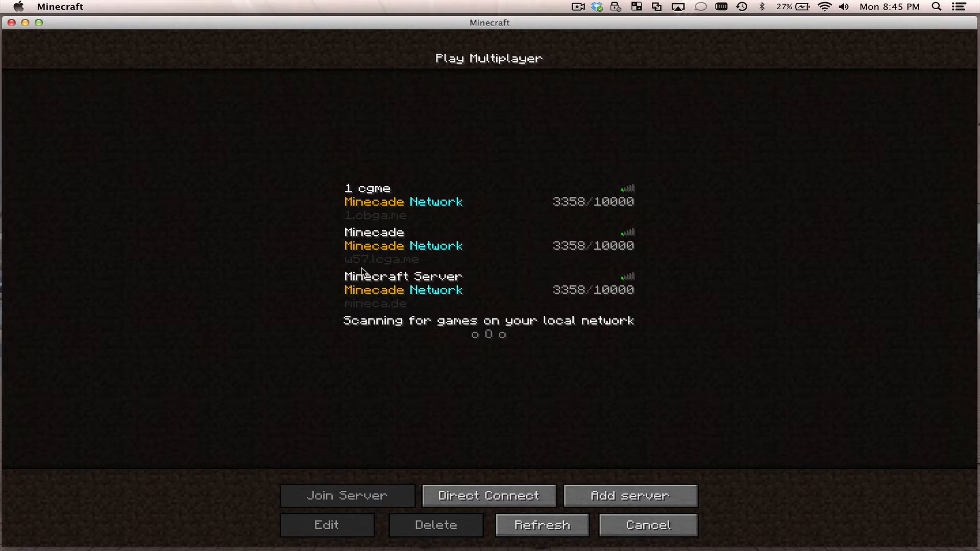
mouse_move(390, 271)
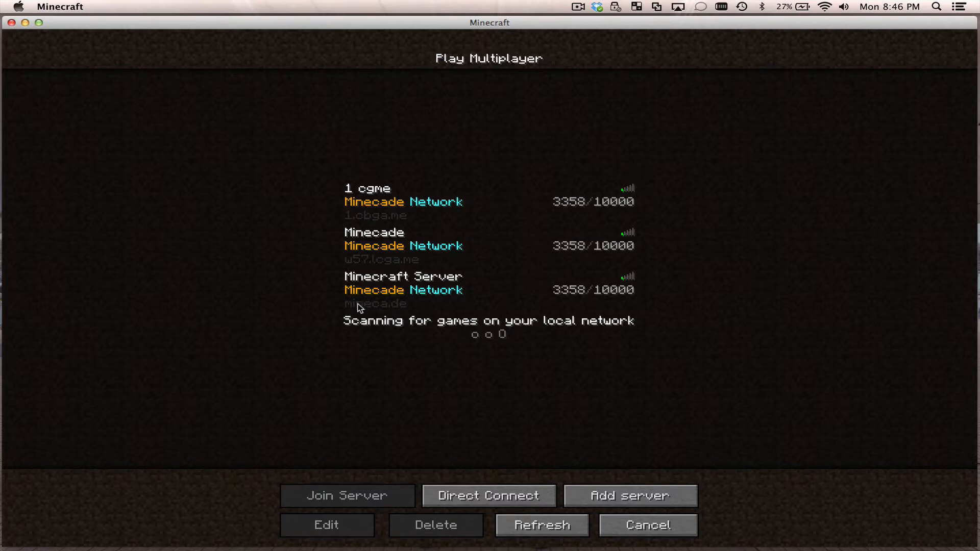
mouse_move(365, 306)
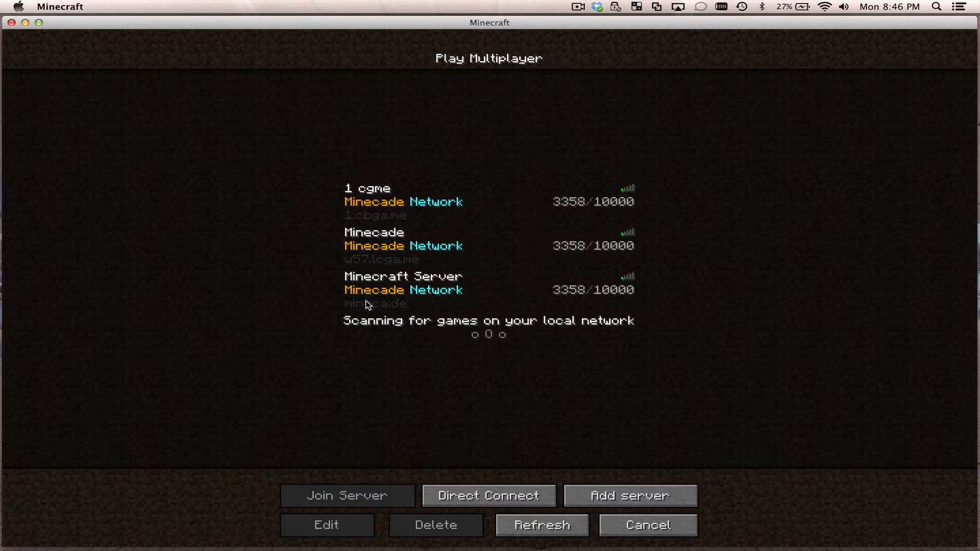
mouse_move(361, 313)
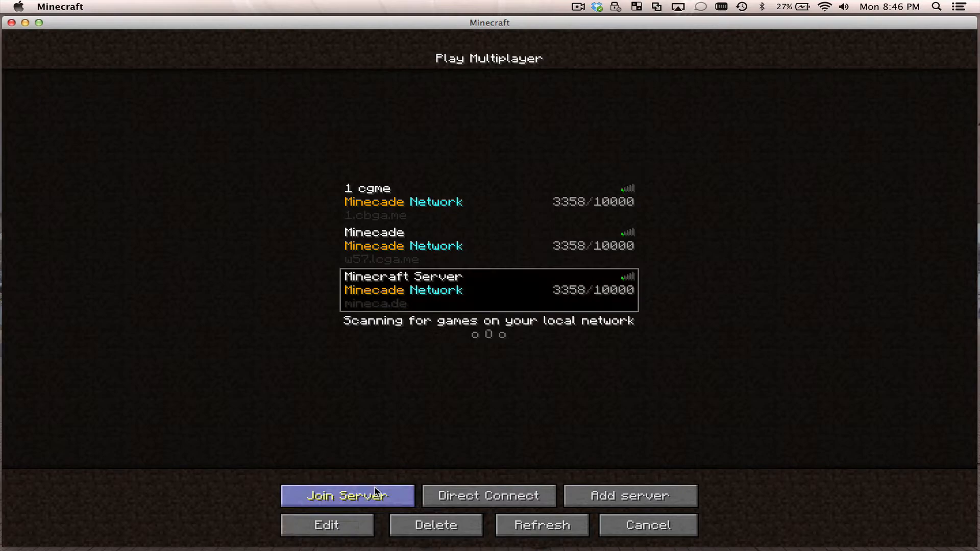
Join the Minecade Network server and arrive in the lobby with 208 gems.
click(347, 495)
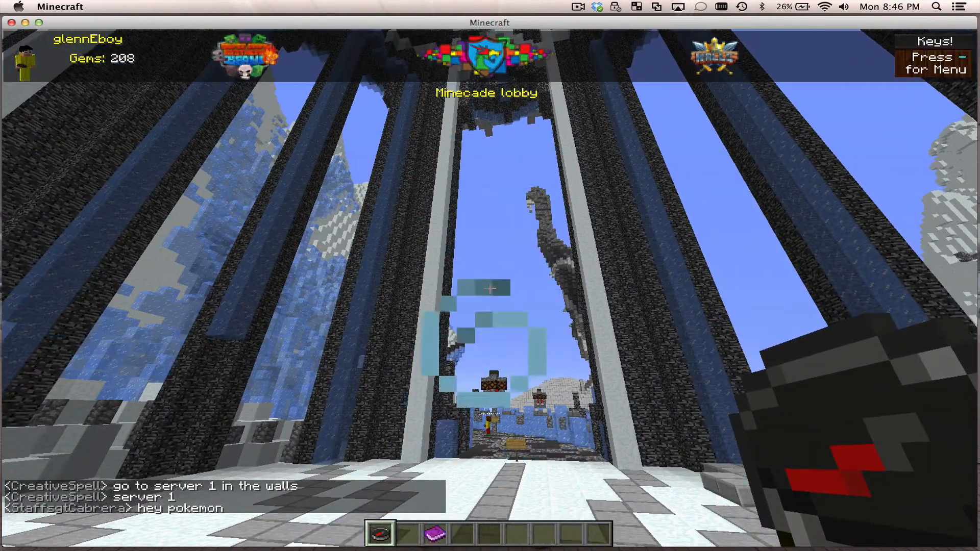
mouse_move(490, 288)
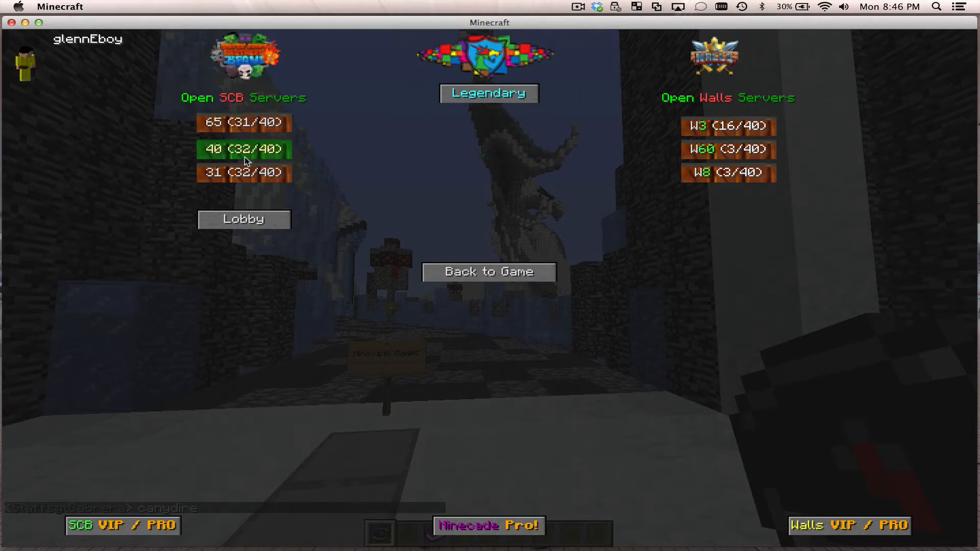
mouse_move(488, 272)
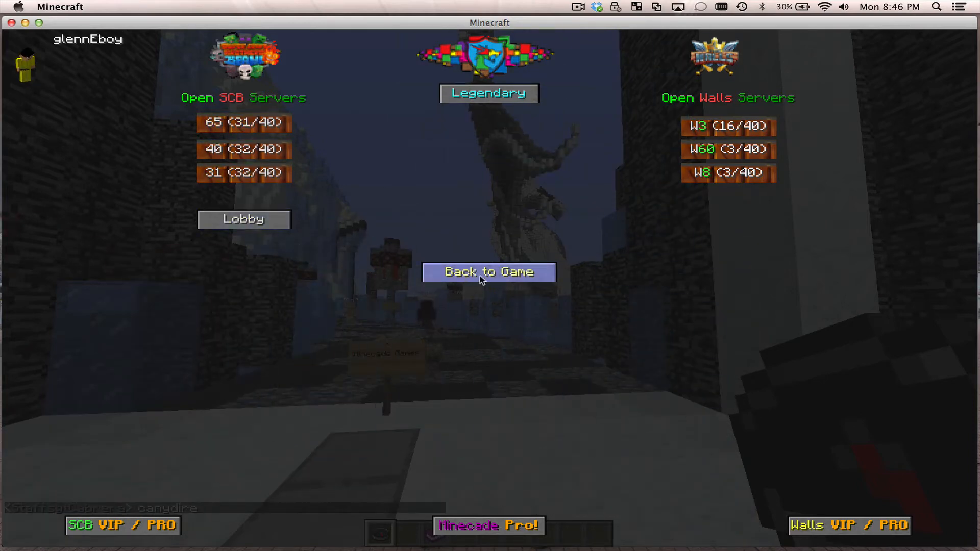
mouse_move(489, 94)
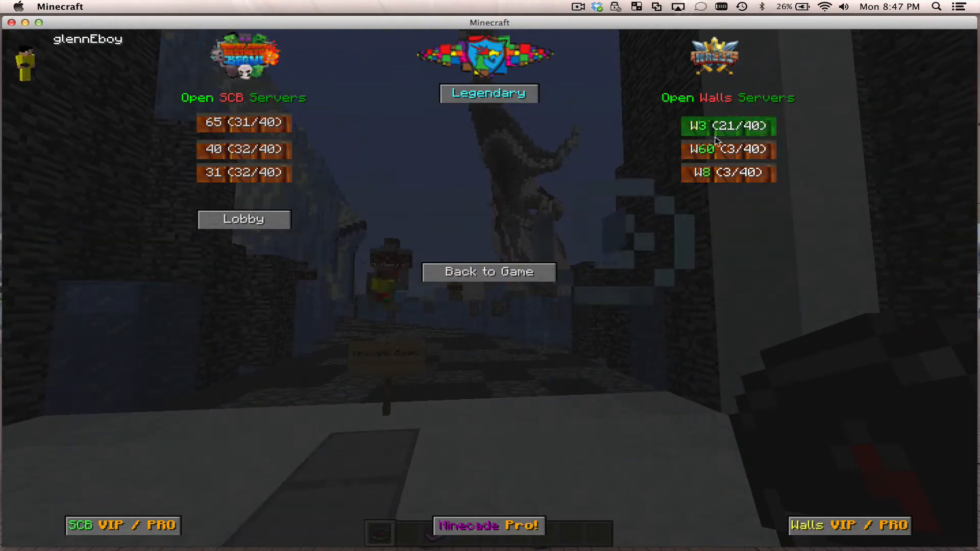
mouse_move(727, 173)
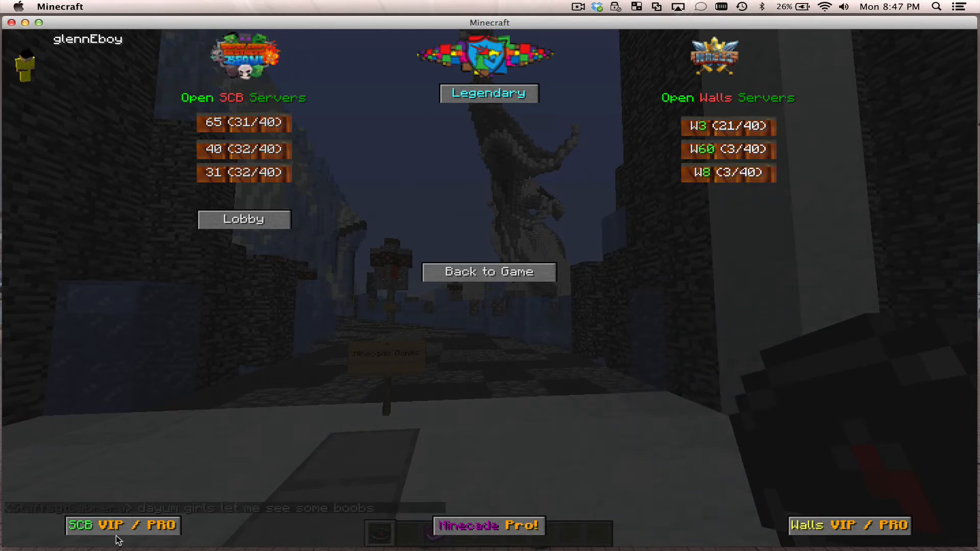
mouse_move(652, 532)
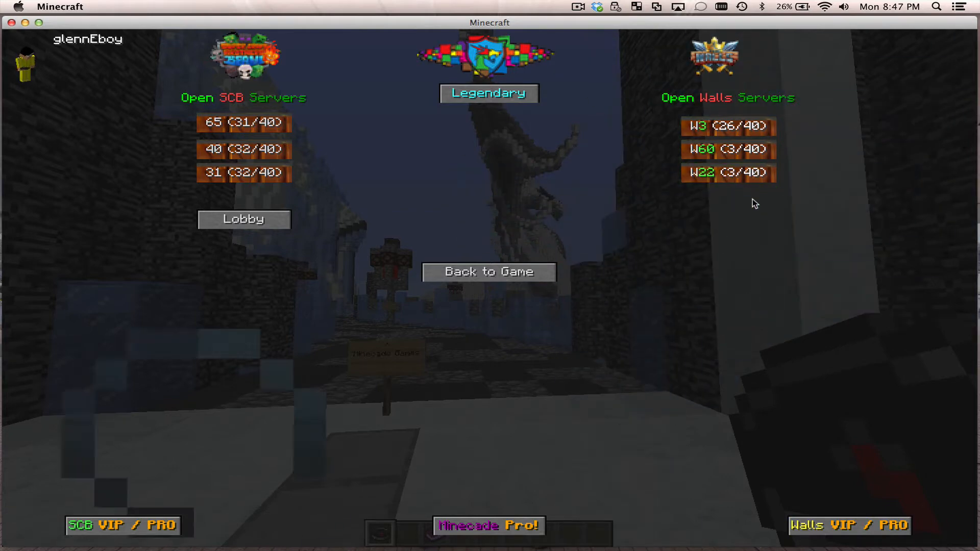
mouse_move(669, 151)
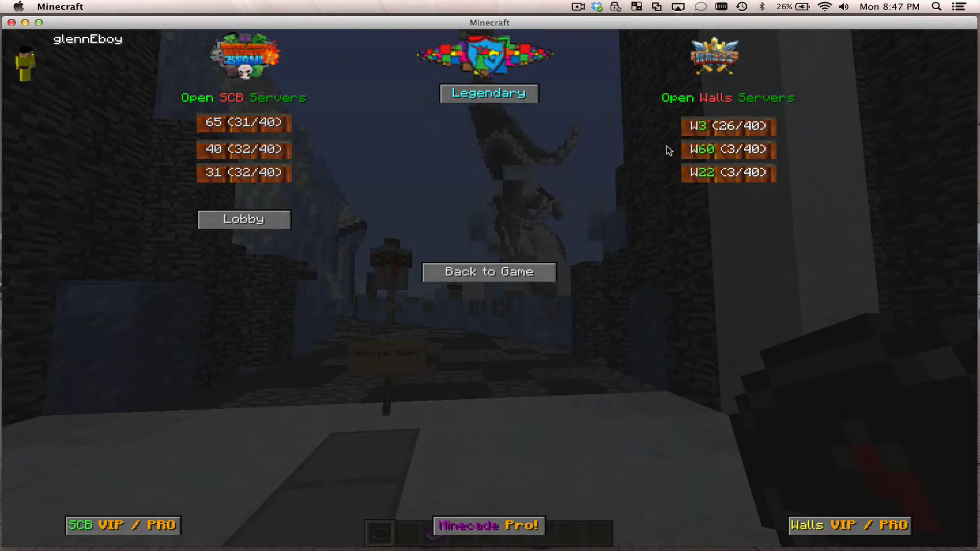
mouse_move(727, 125)
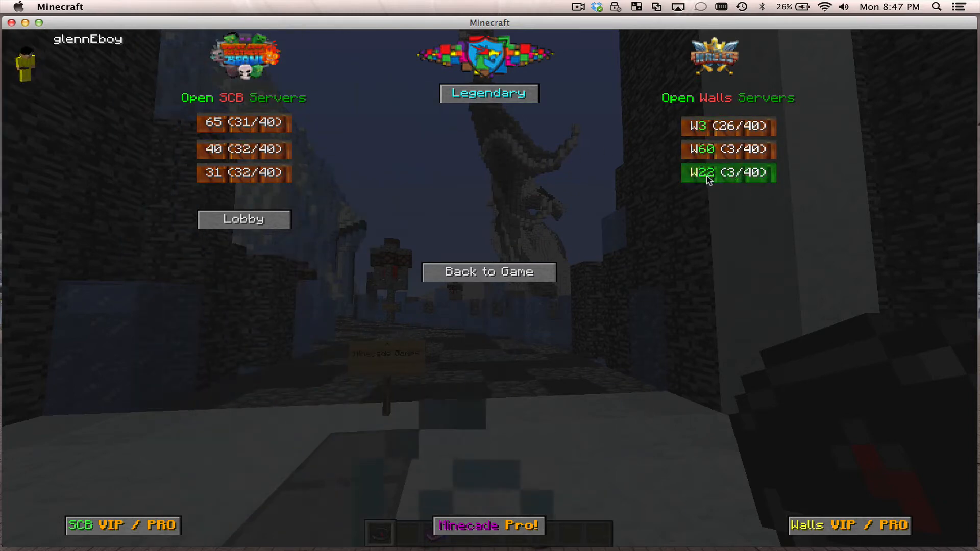
Join the W22 Walls server from the Open Walls Servers list.
click(727, 173)
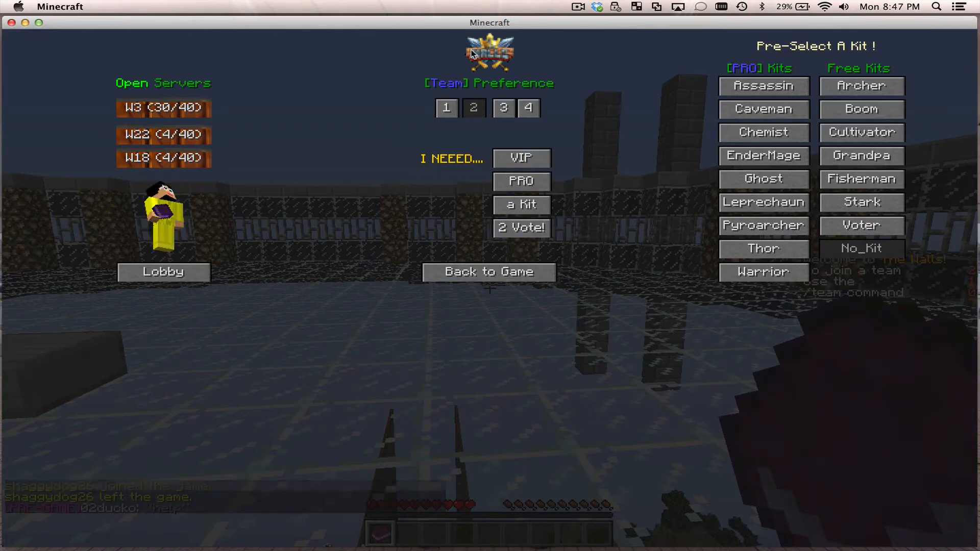
Pre-select No_Kit, try Walls server W3, then return to the Minecade lobby.
click(502, 108)
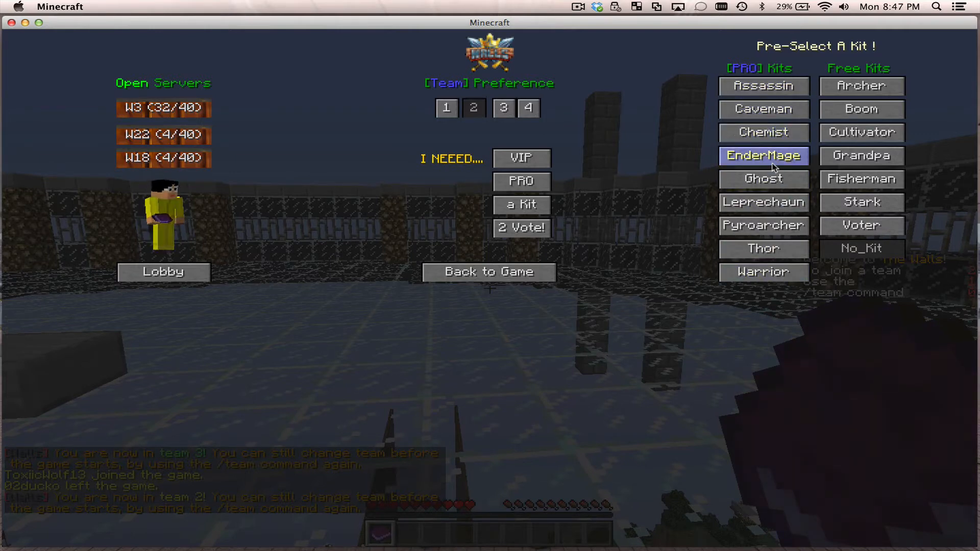
mouse_move(860, 256)
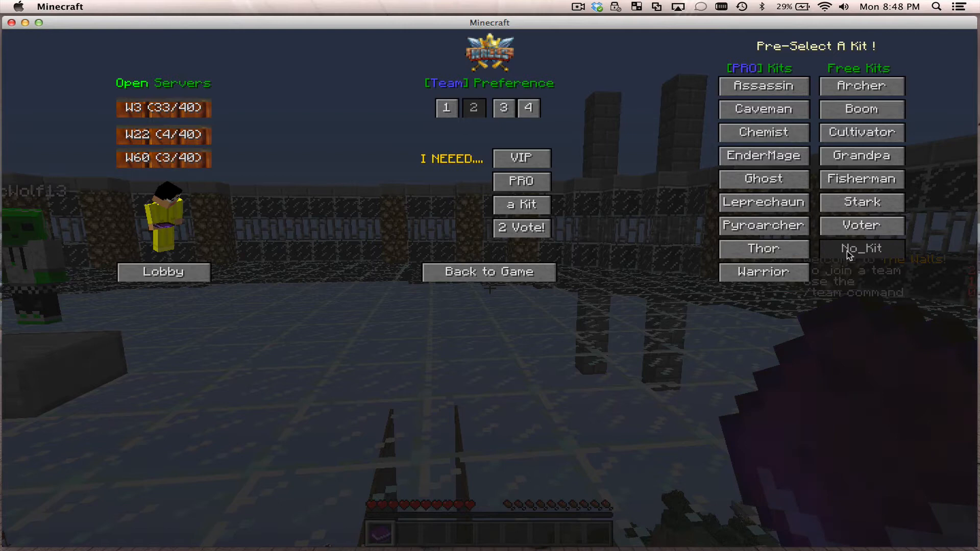
mouse_move(841, 255)
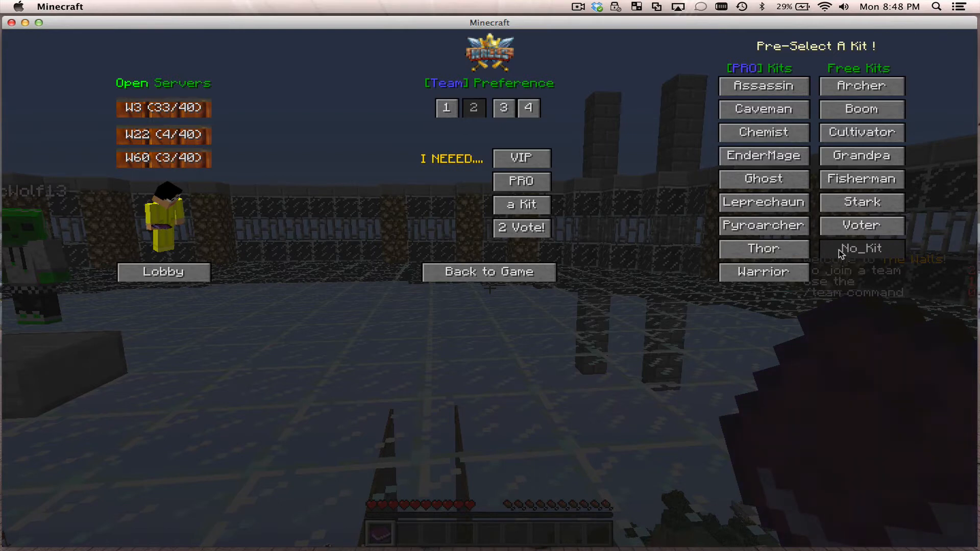
click(763, 132)
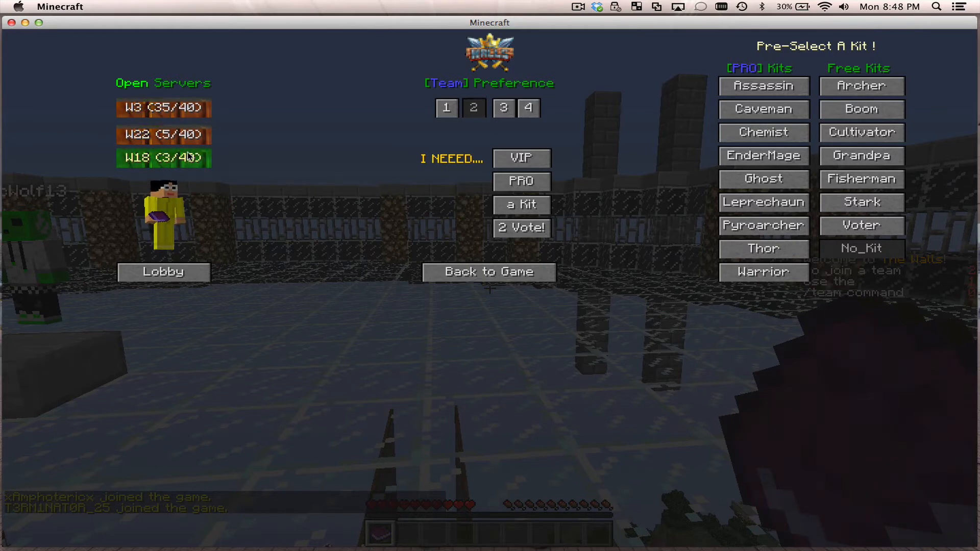
mouse_move(217, 155)
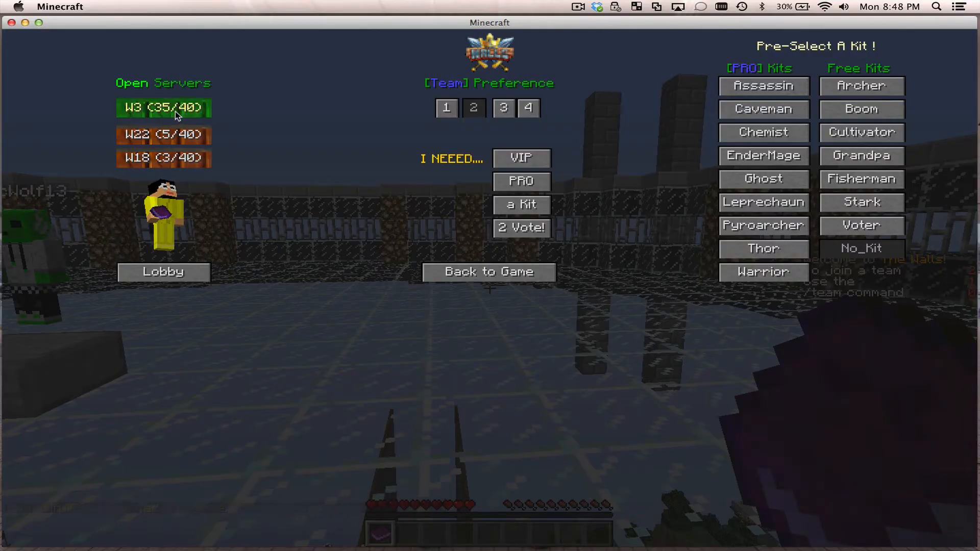
click(488, 271)
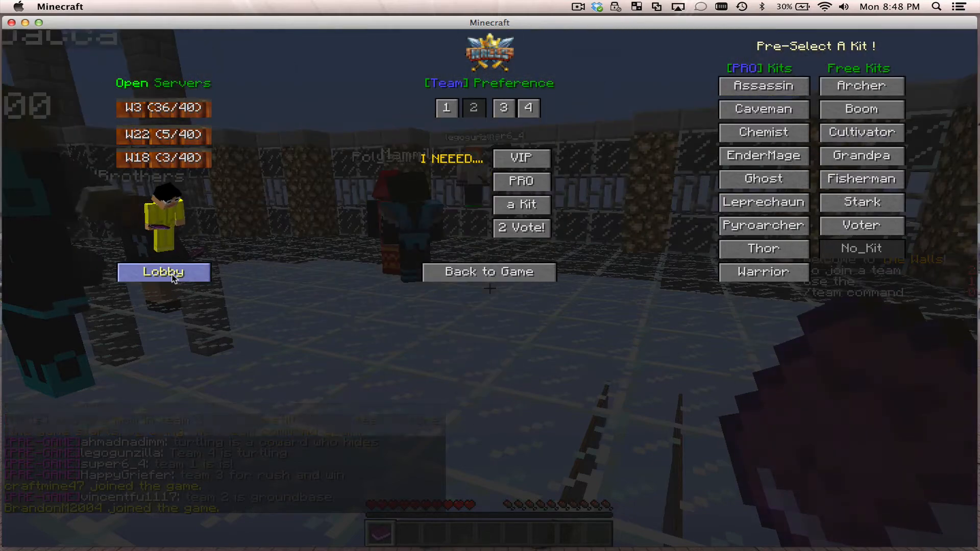
click(162, 272)
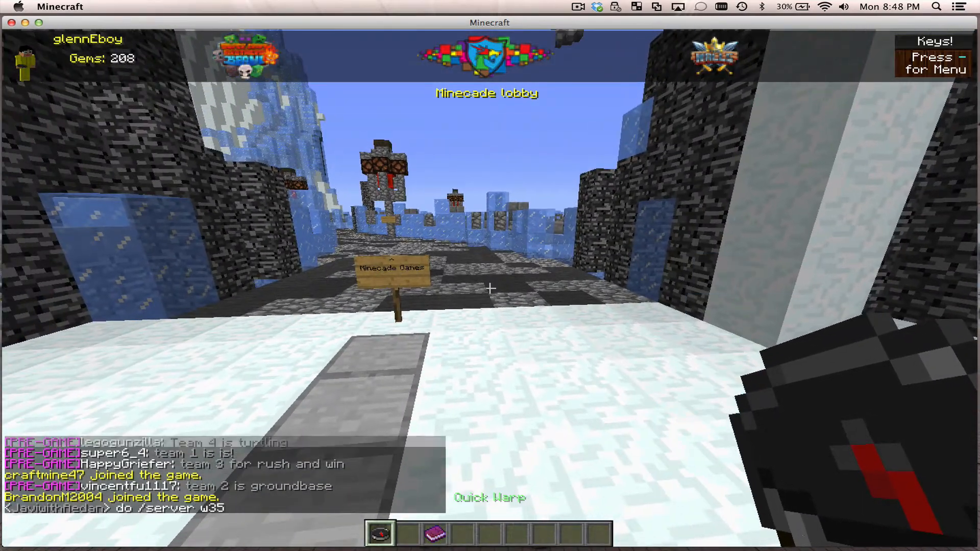
mouse_move(490, 288)
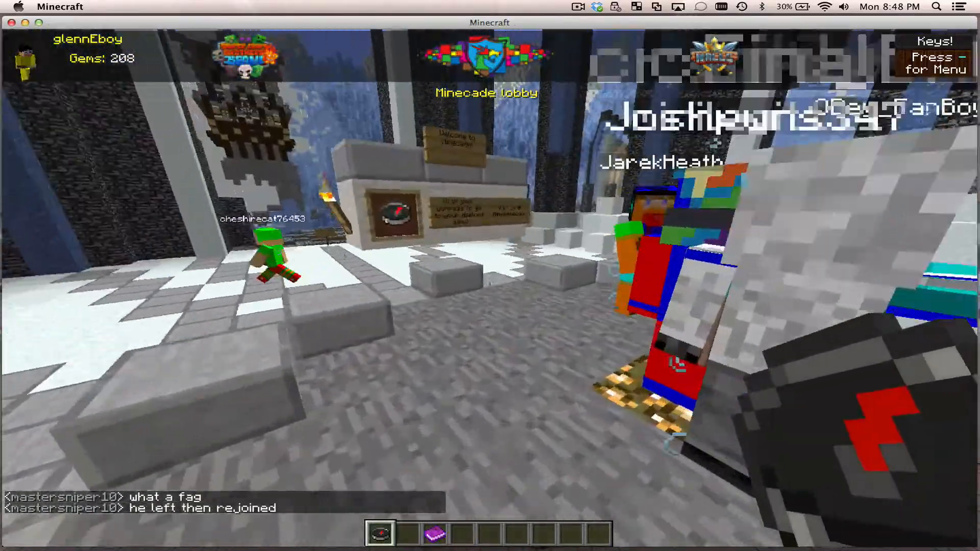
mouse_move(490, 276)
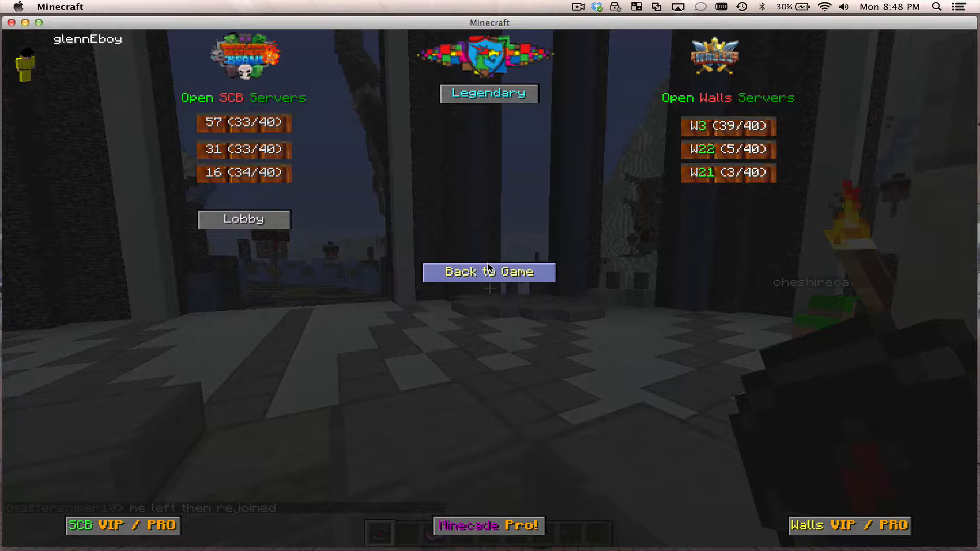
mouse_move(242, 149)
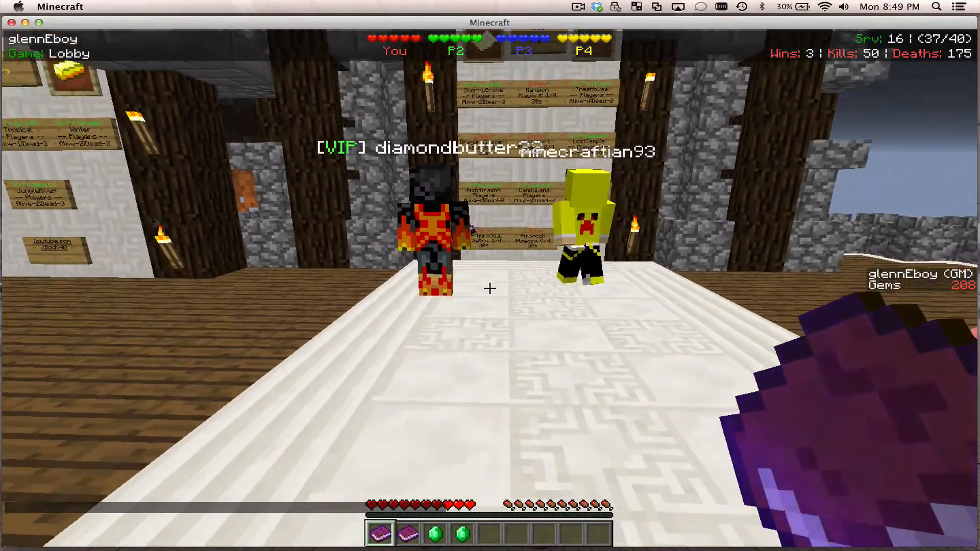
mouse_move(490, 288)
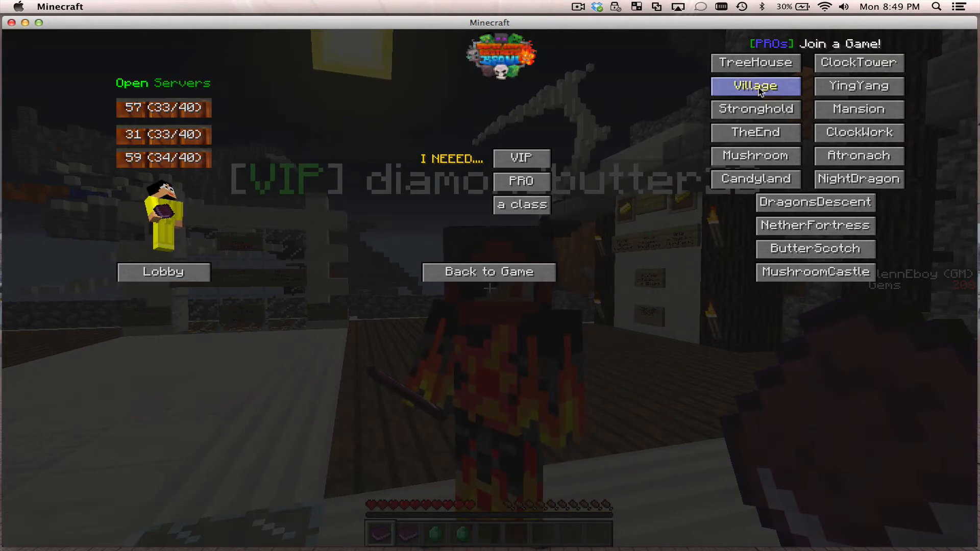
mouse_move(858, 179)
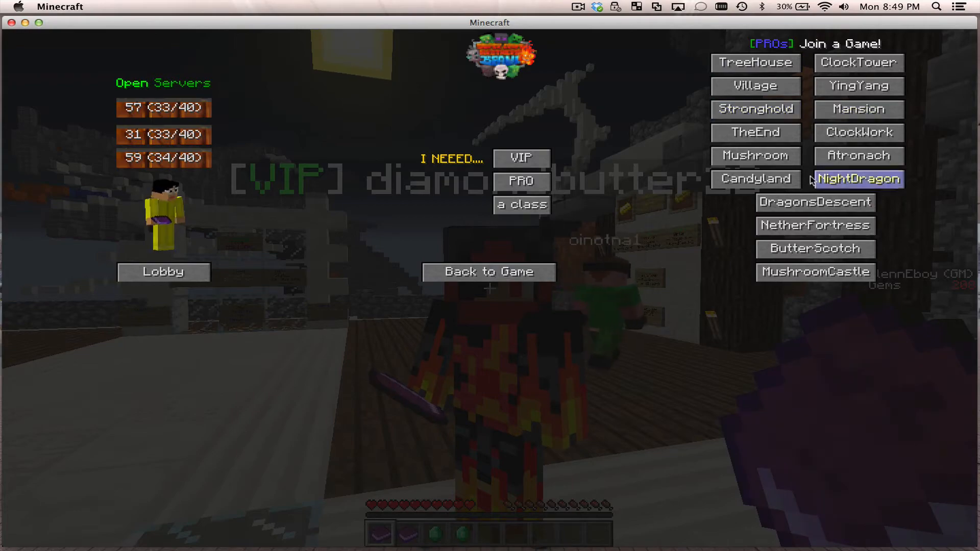
Spectate the CandyLand game on SCB server 16.
click(755, 179)
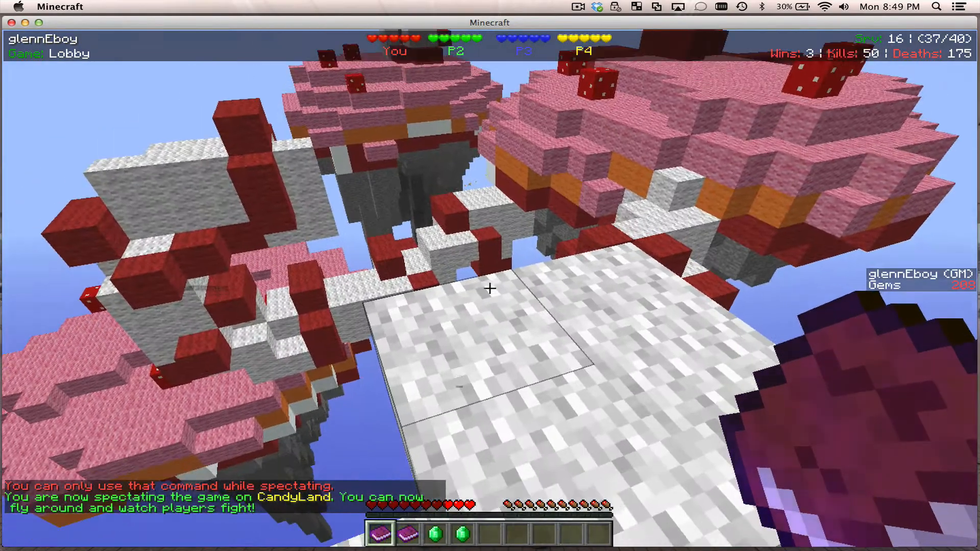
mouse_move(490, 288)
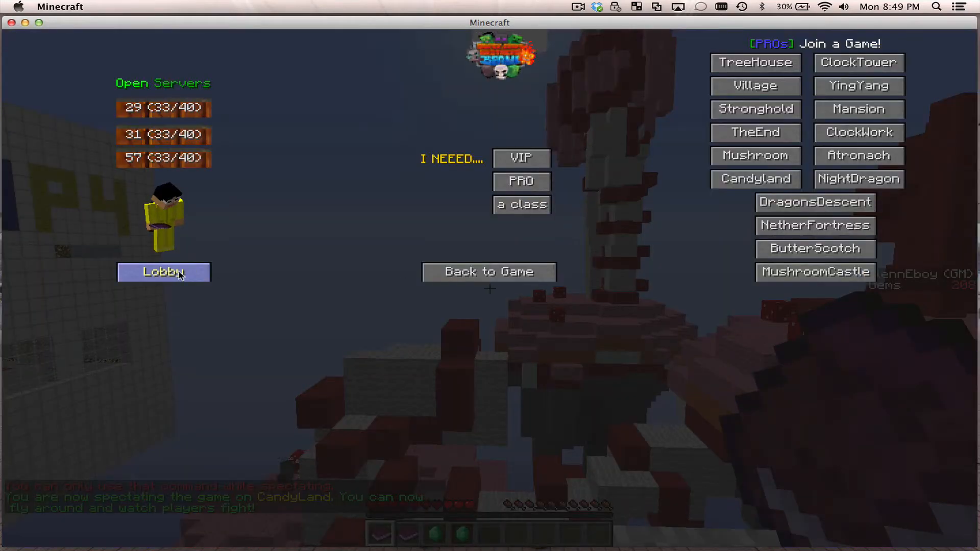
Leave CandyLand for the lobby, trying SCB servers 71, 29 and 59.
click(163, 272)
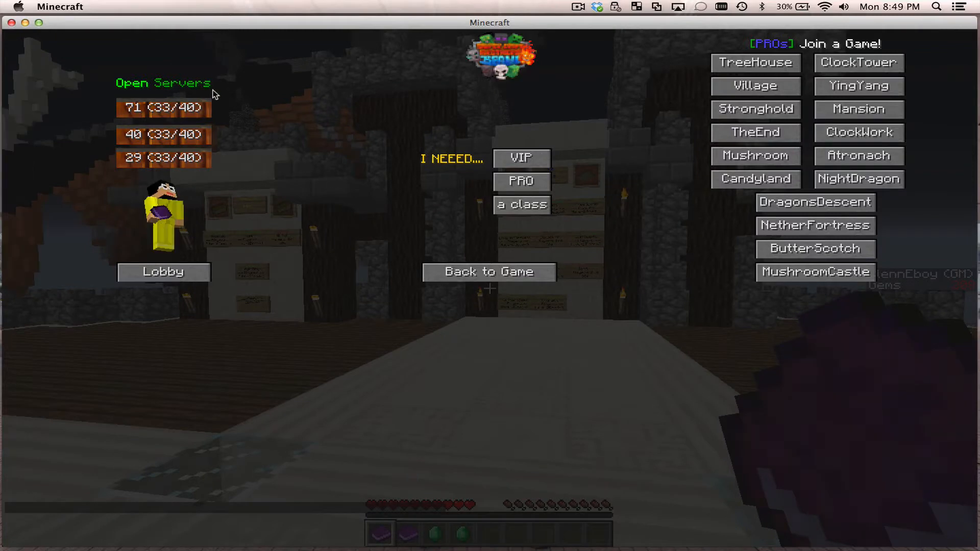
click(520, 204)
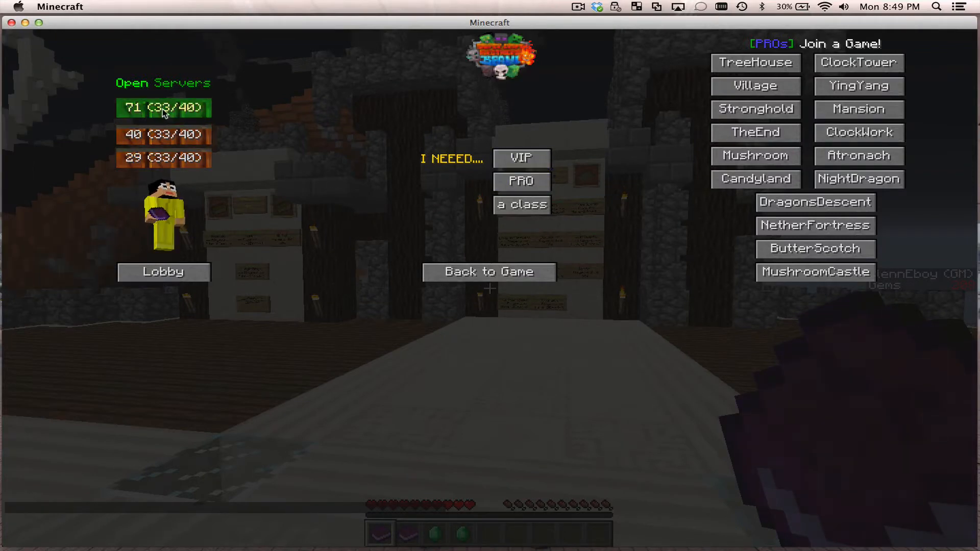
mouse_move(111, 116)
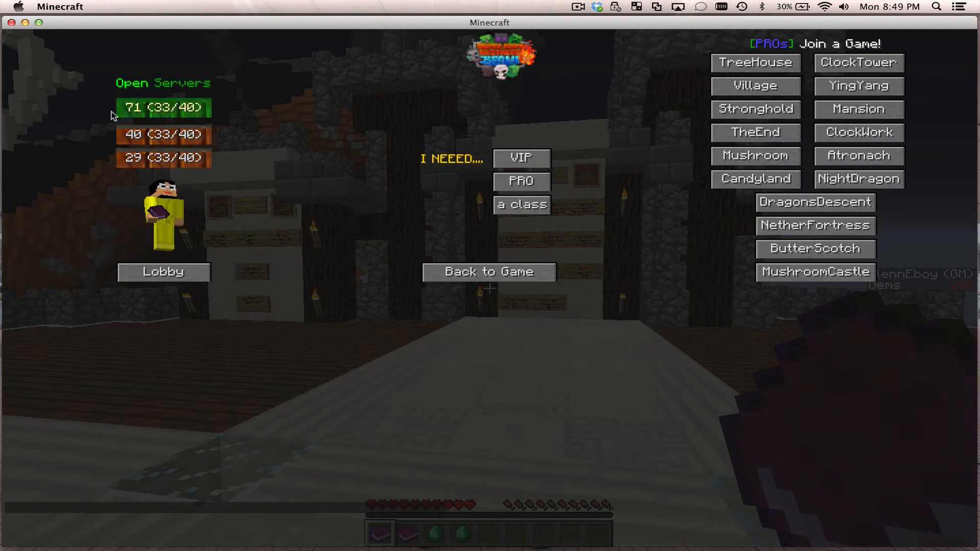
mouse_move(145, 136)
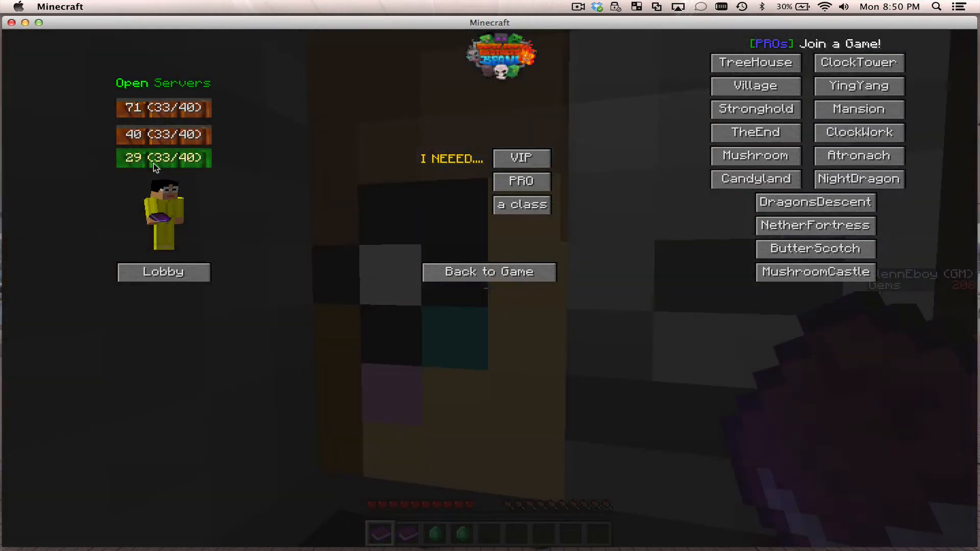
click(163, 158)
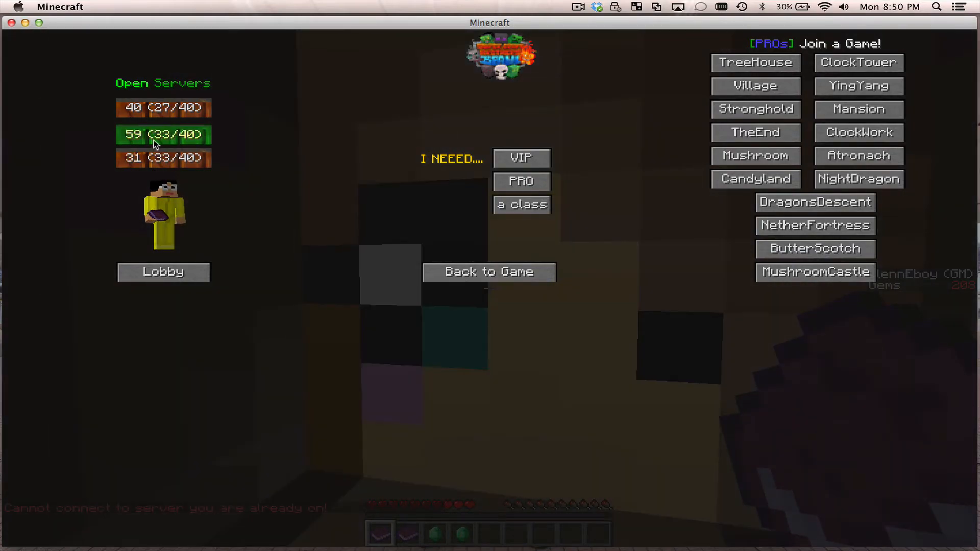
click(487, 272)
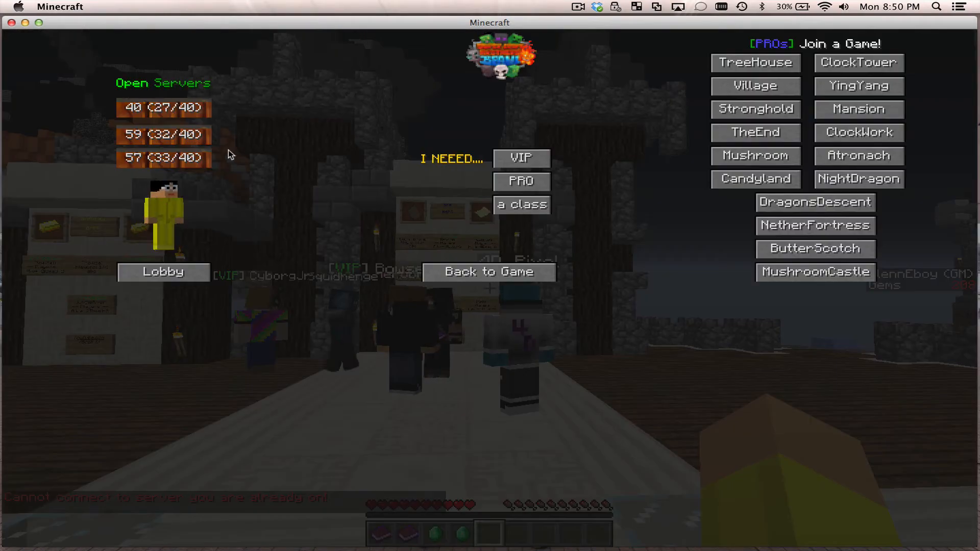
click(487, 271)
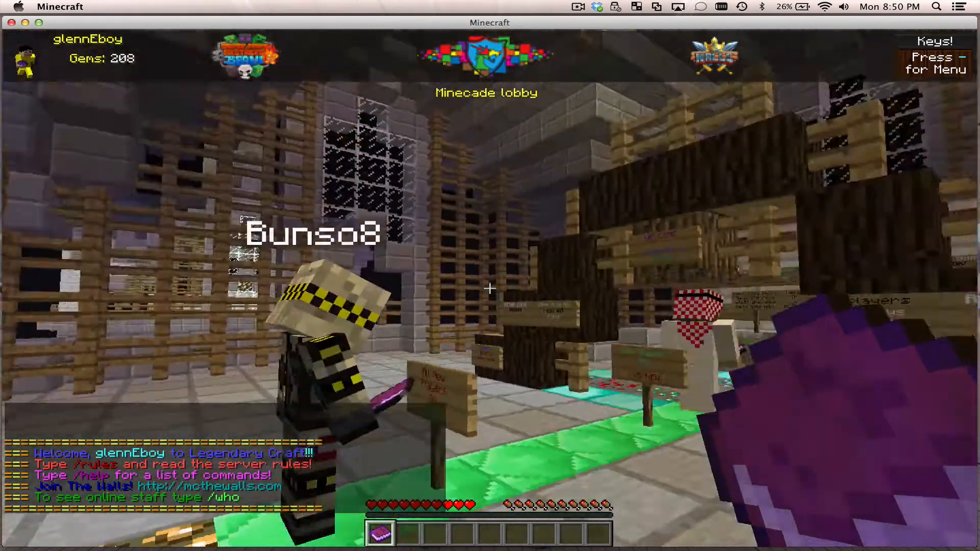
mouse_move(489, 289)
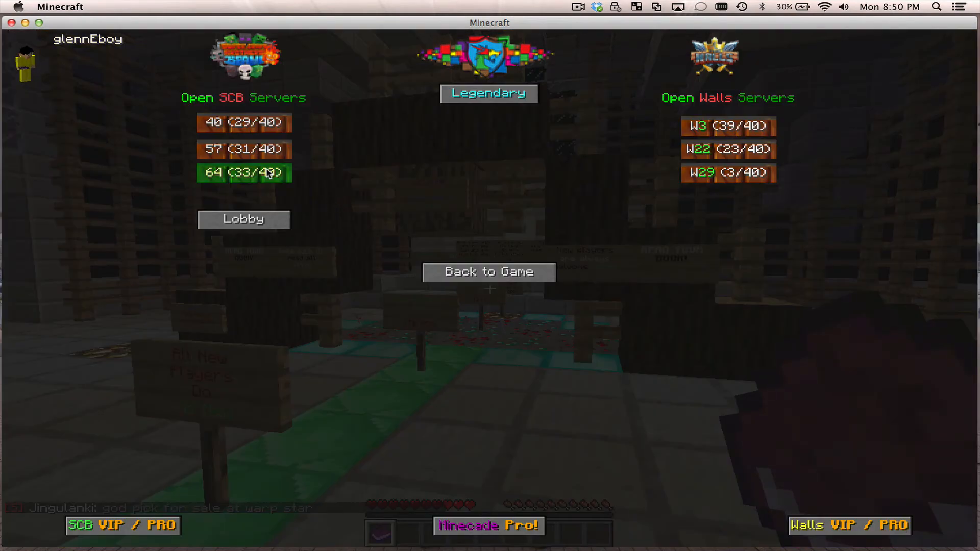
Try SCB server 64, then join Walls server W29 on team 2.
click(489, 272)
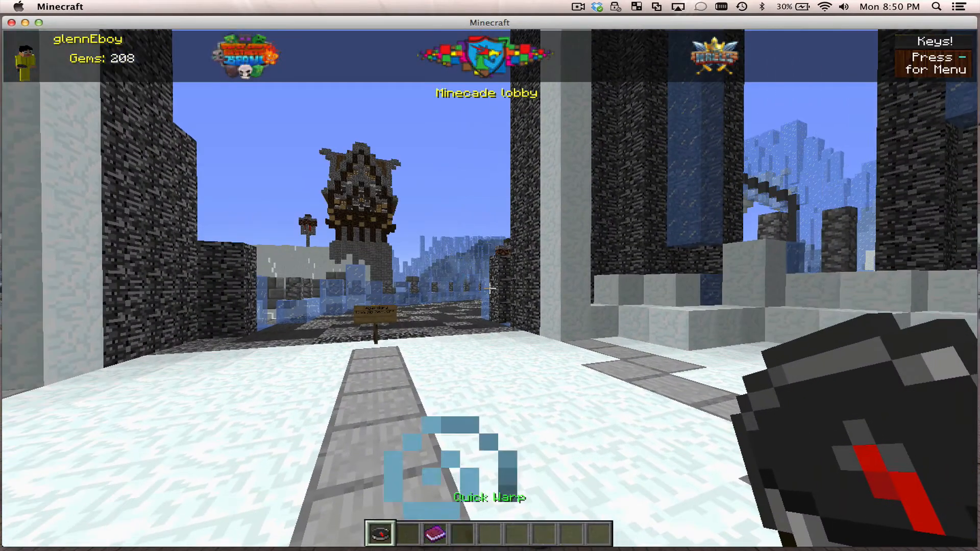
mouse_move(490, 288)
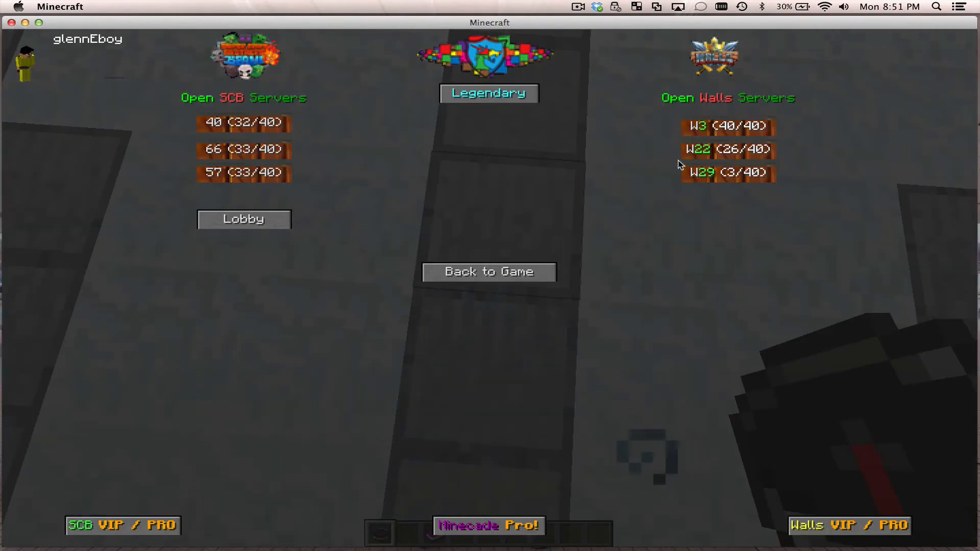
mouse_move(727, 172)
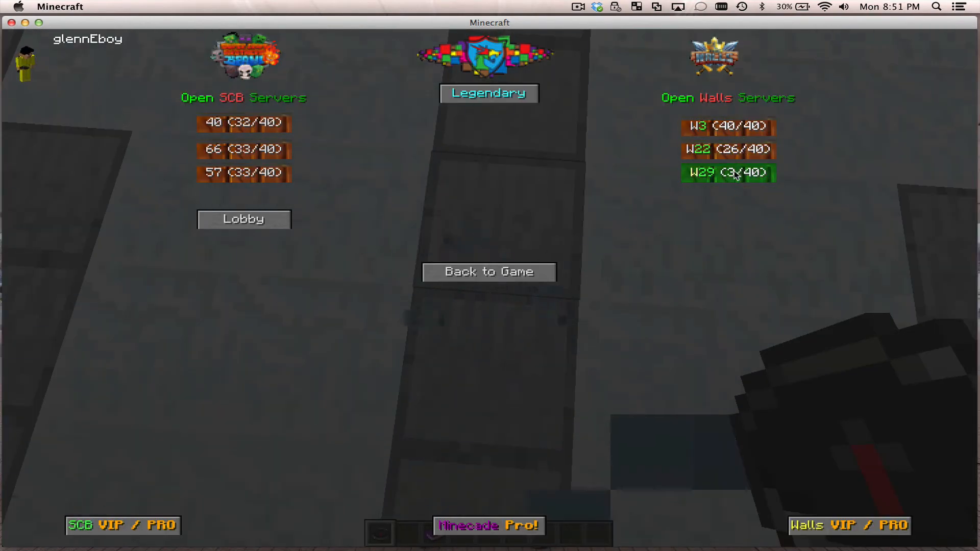
click(726, 172)
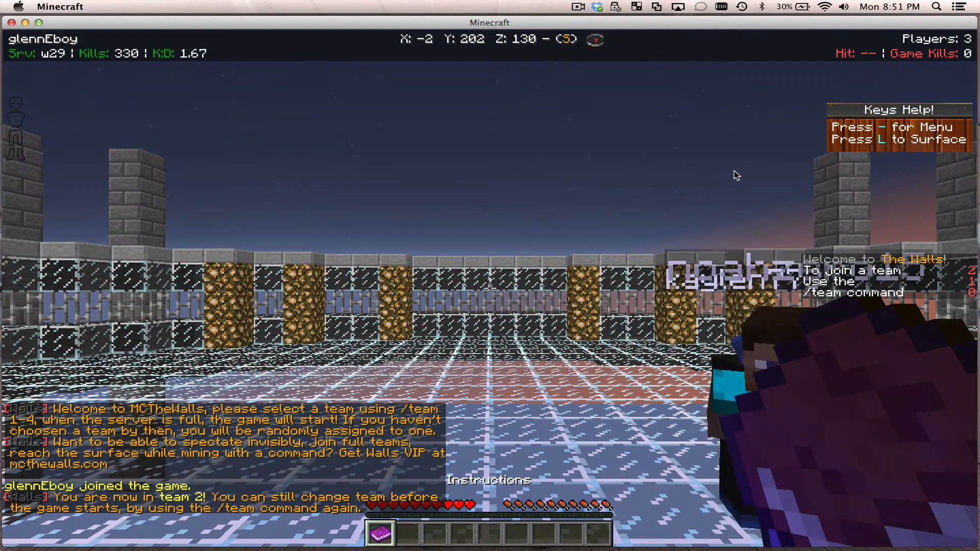